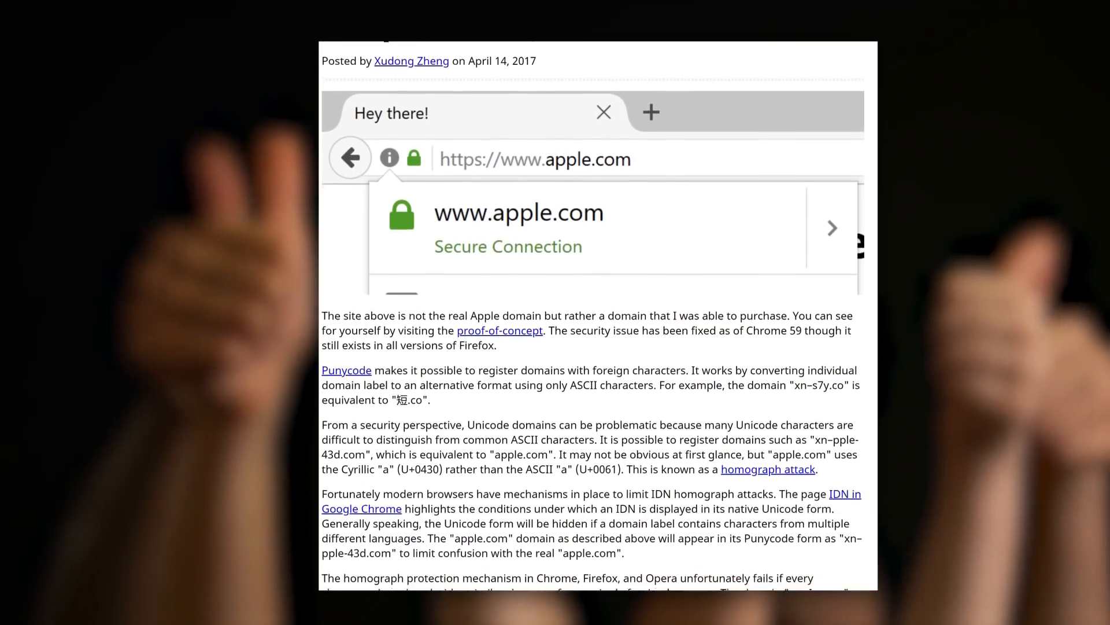
pyautogui.scroll(-3)
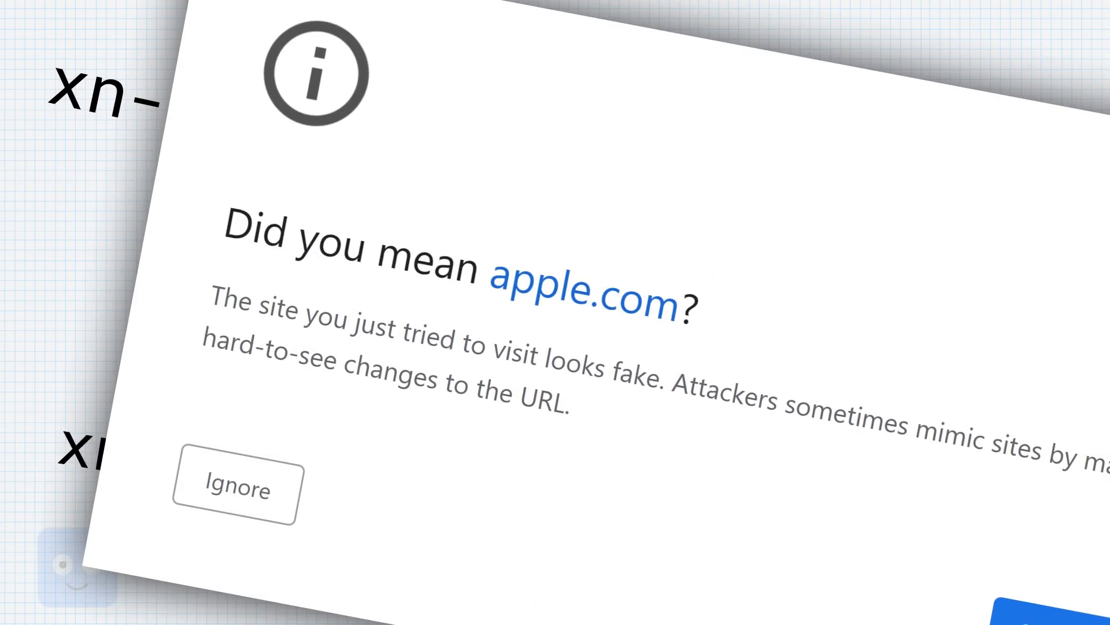
pyautogui.click(236, 490)
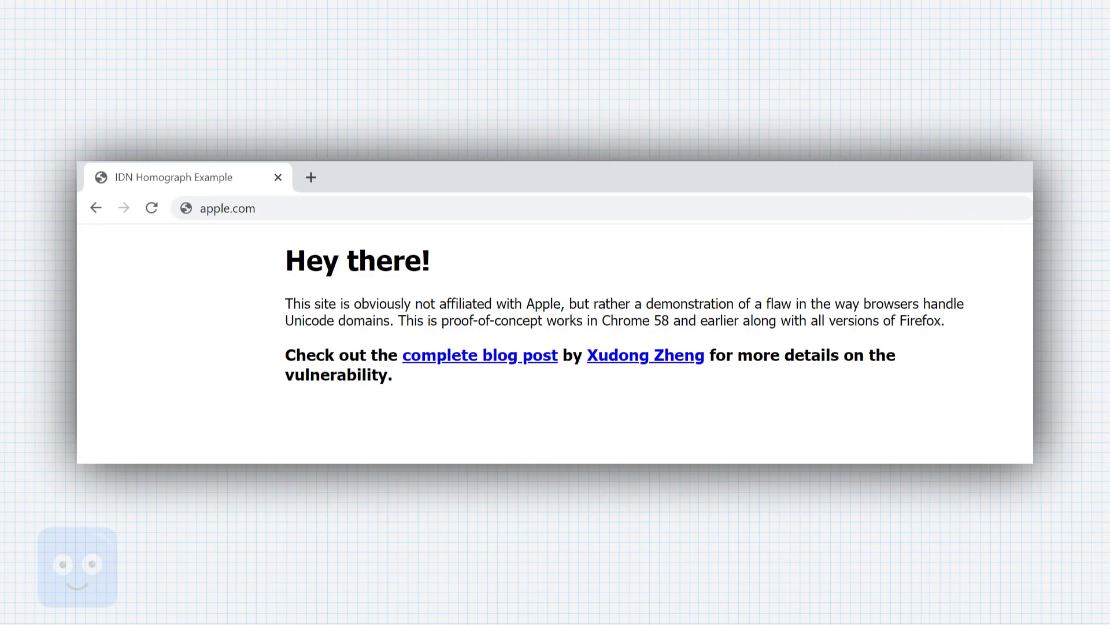